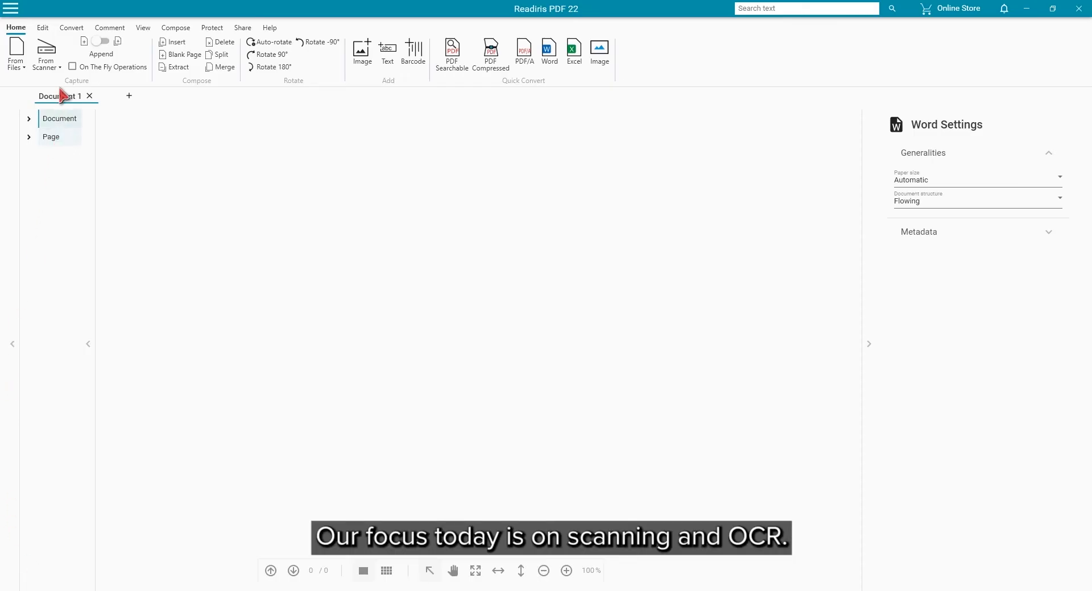
Step: Bring up the scan settings and keep Canon DR-C225 as the connected scanner
click(45, 52)
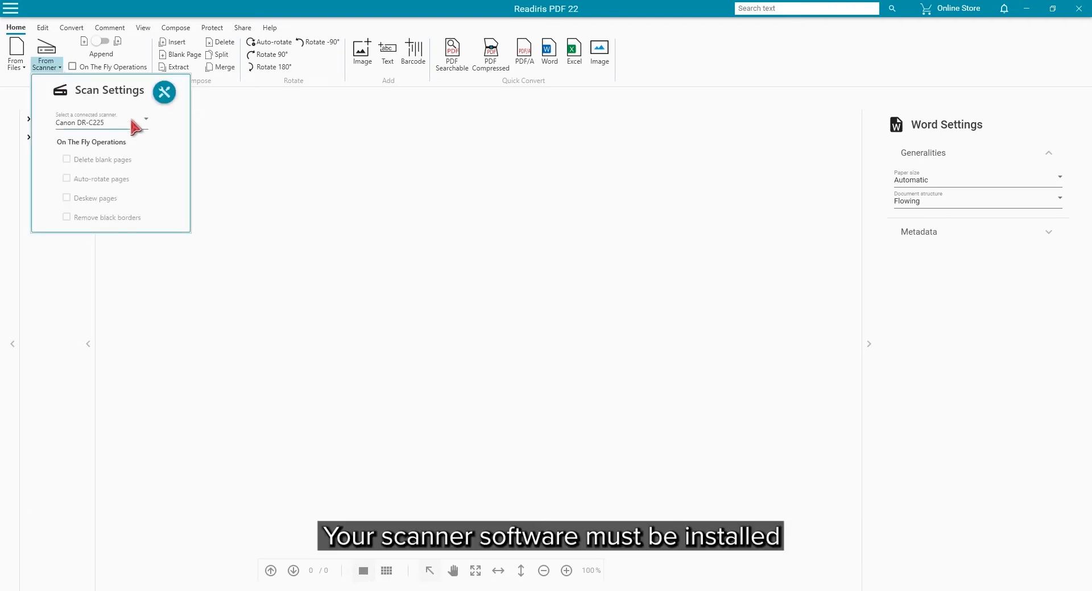
click(144, 119)
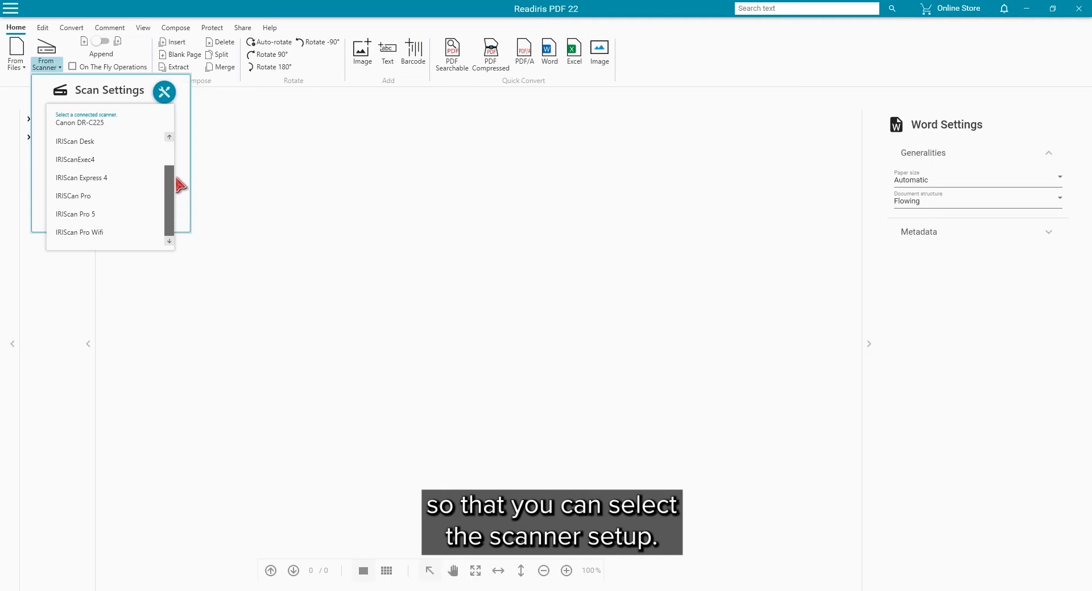
click(101, 120)
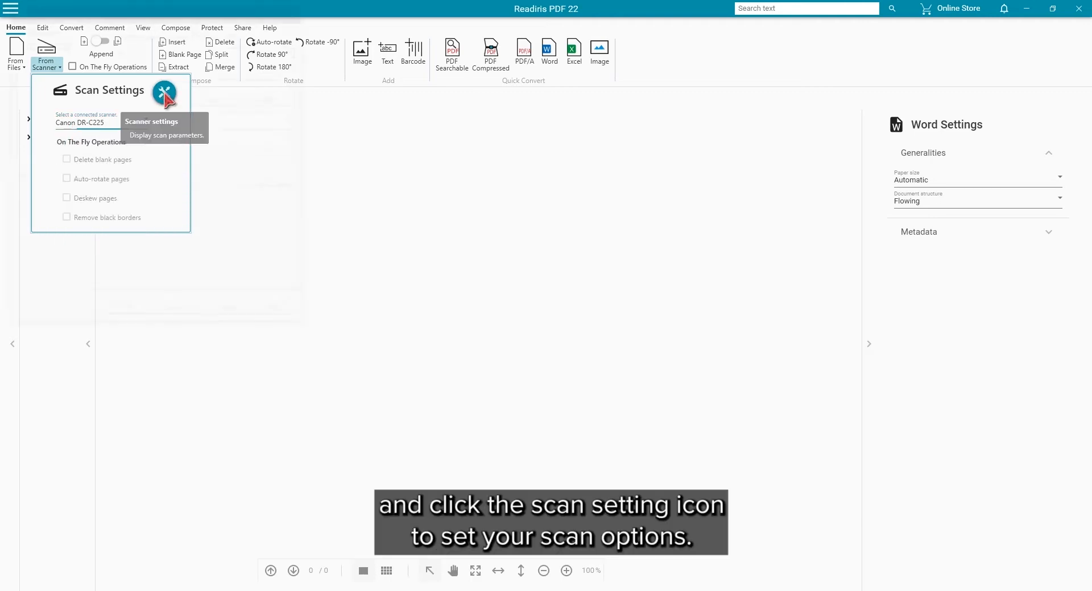
Step: Accept the Canon driver parameters: 256-level gray, Letter, 300 dpi, simplex
click(163, 92)
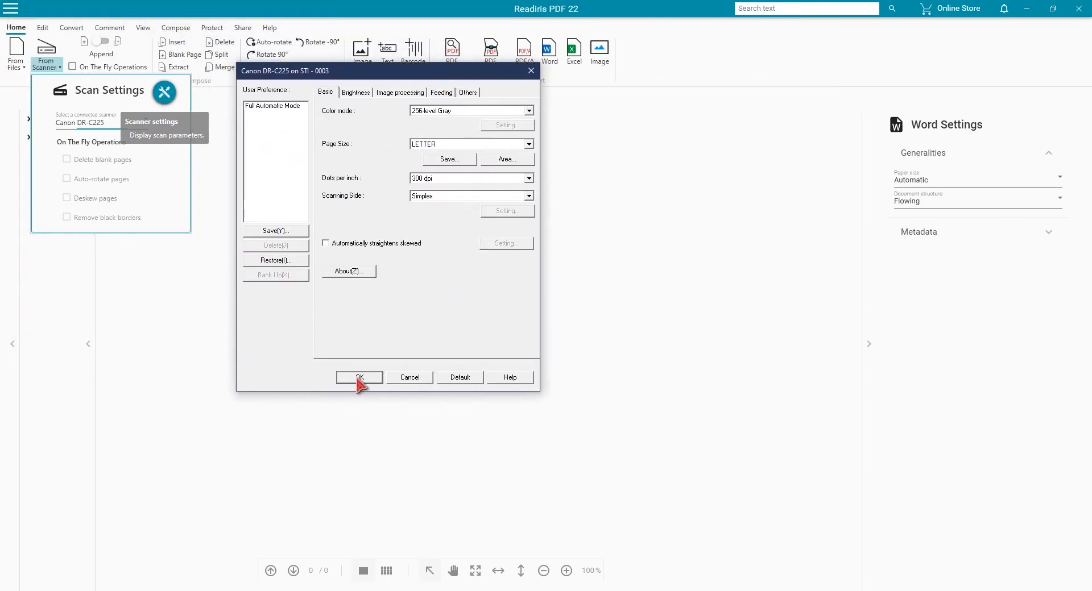
click(358, 377)
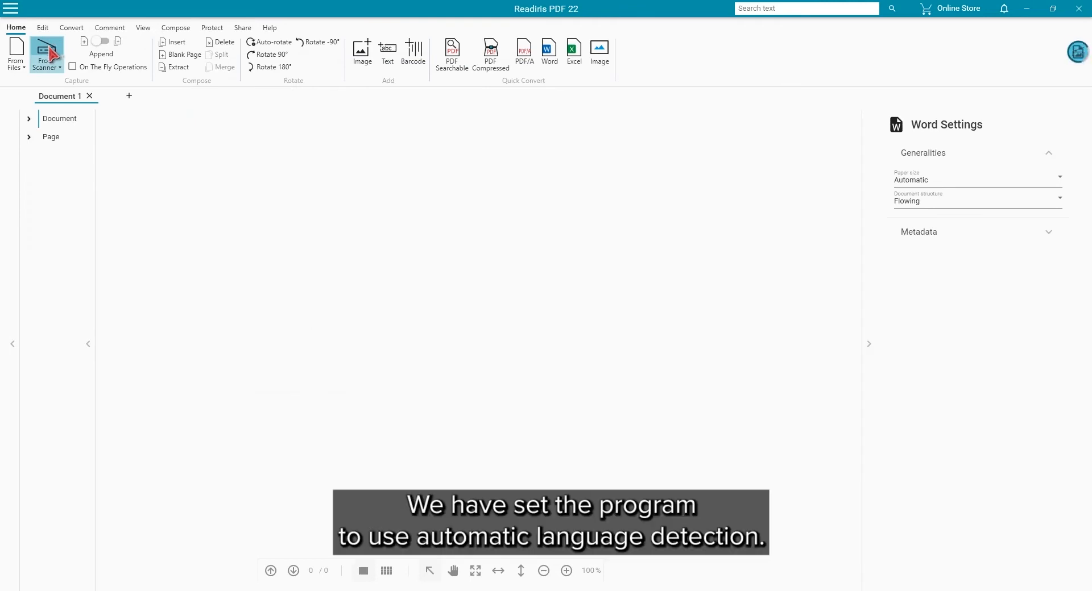
Step: Scan the three-page multilingual document into Document 1
click(44, 54)
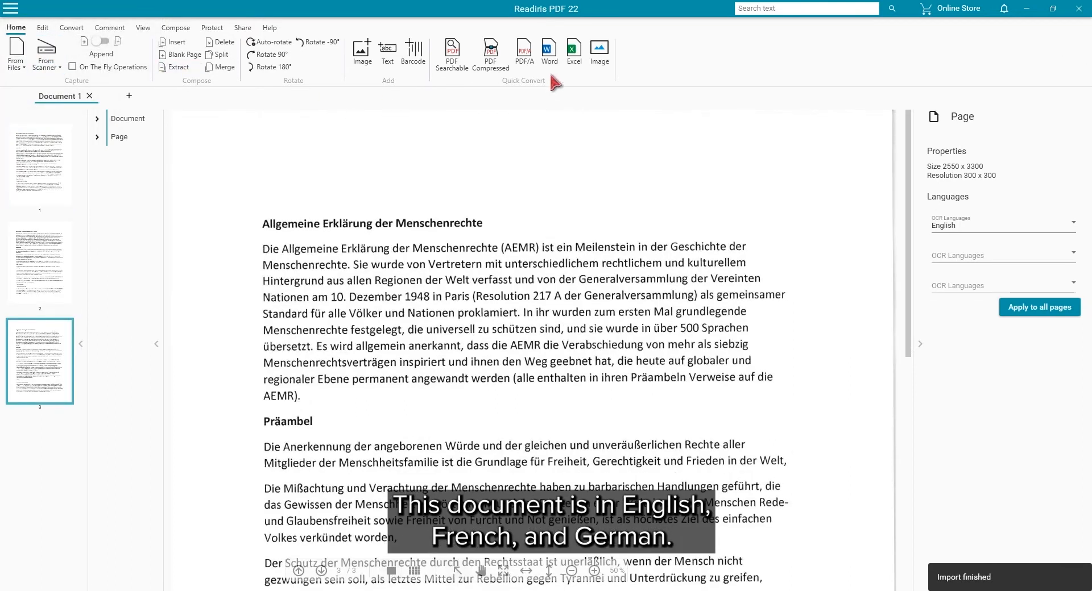
mouse_move(160, 17)
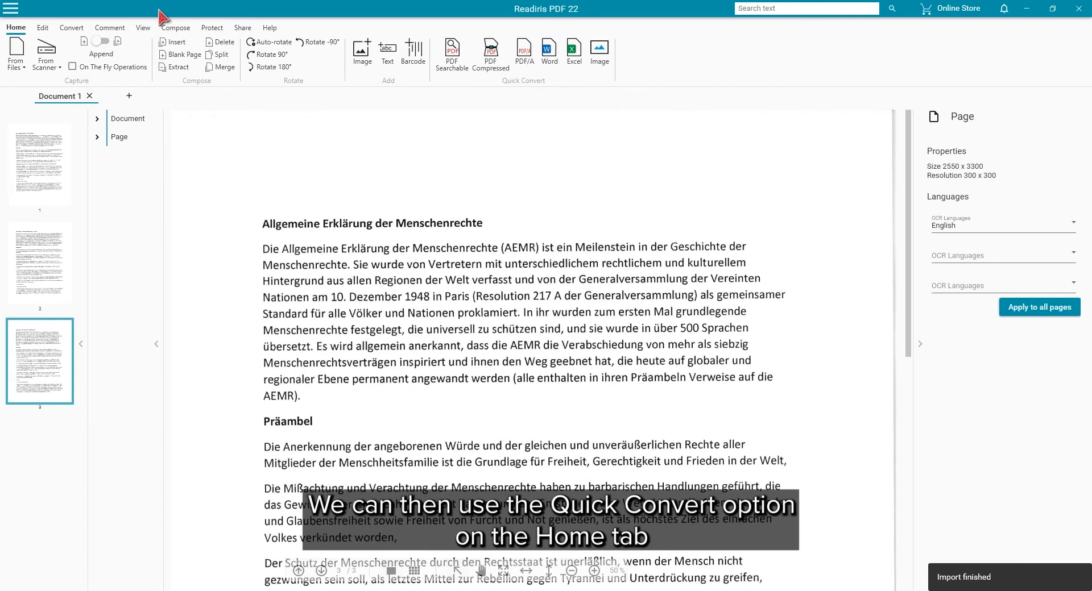
Step: Save the document as a Word file, overwriting the existing file of the same name
click(70, 27)
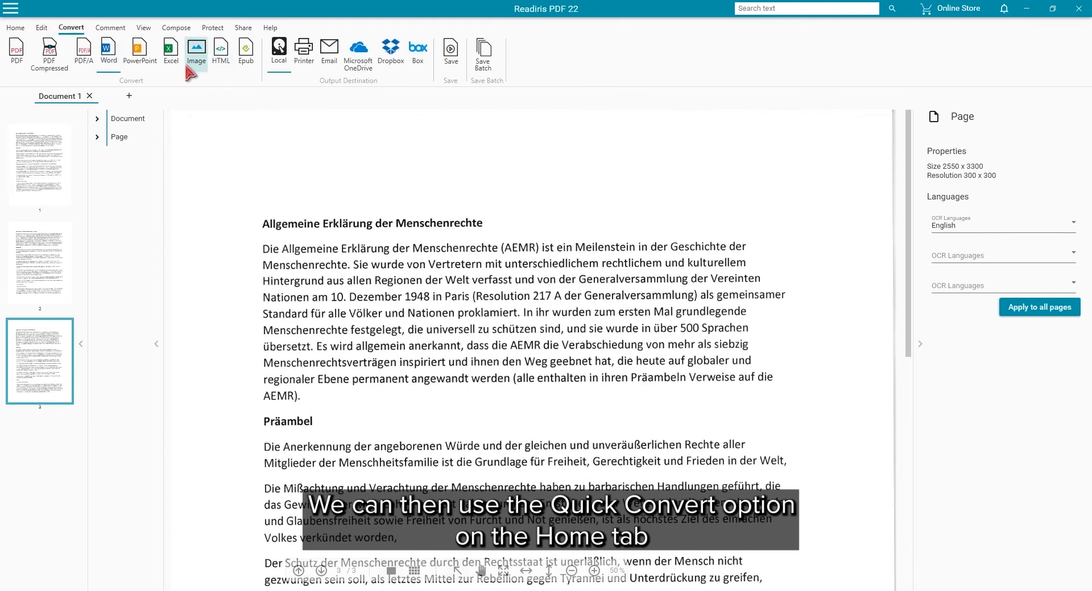
click(108, 54)
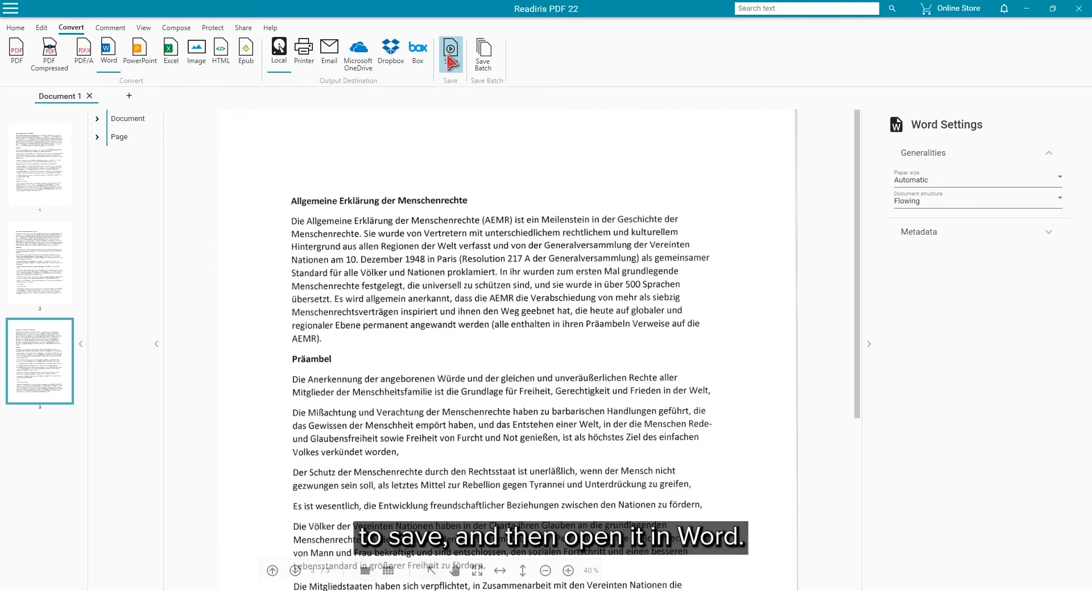
click(450, 53)
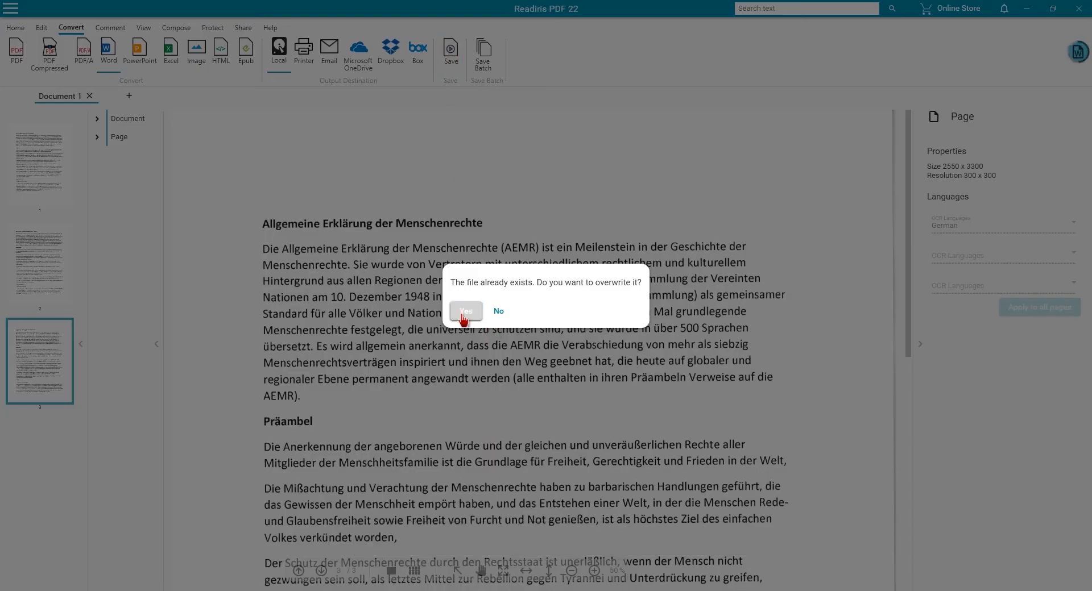
click(464, 310)
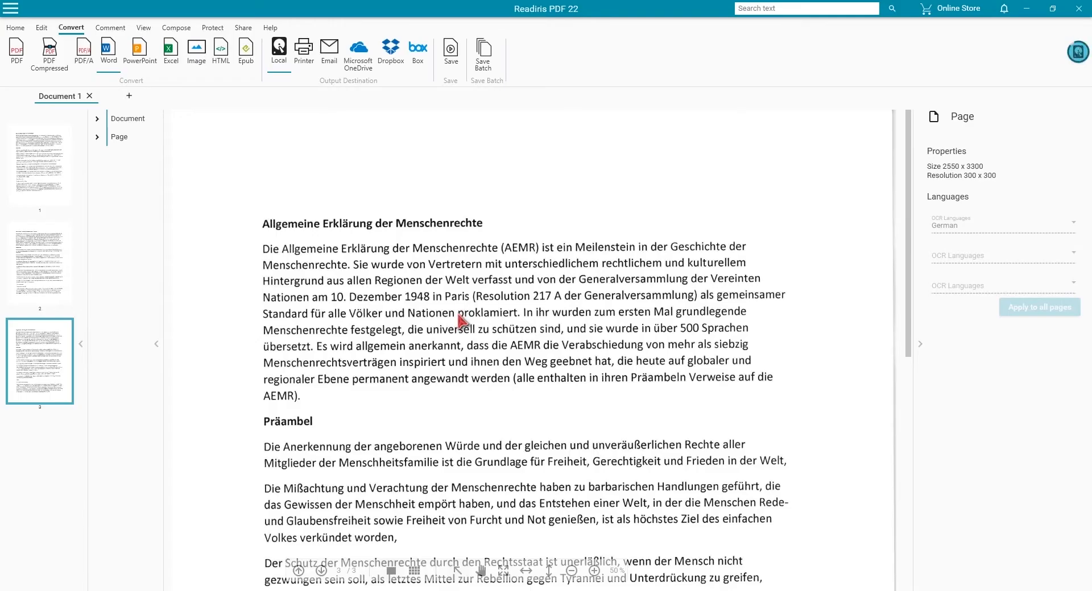
click(108, 54)
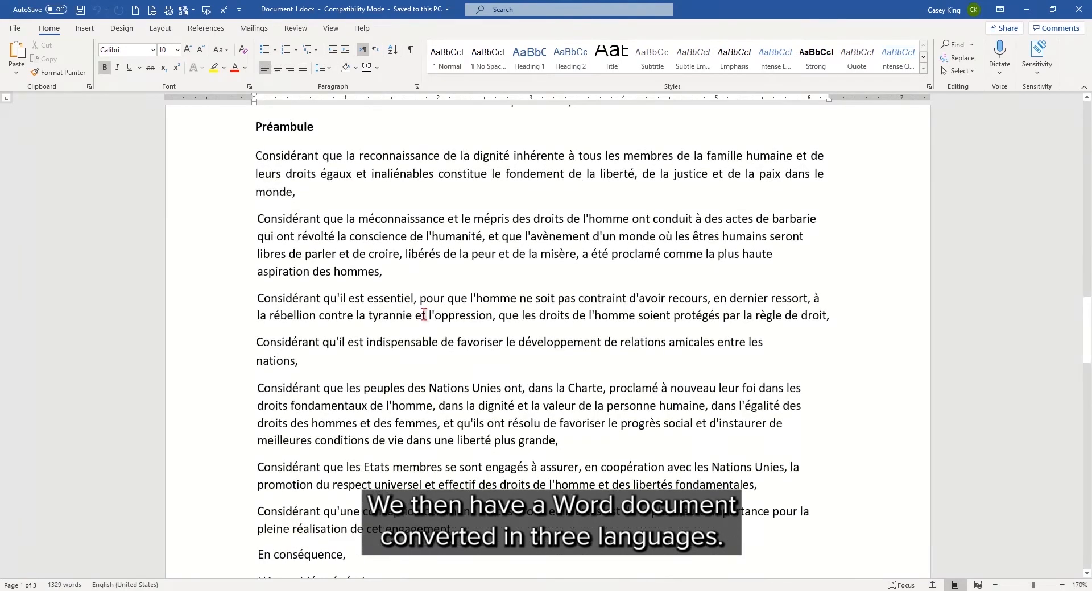
Step: Review the French passages in Document 1.docx, then go to Readiris's user settings
scroll(down, 3)
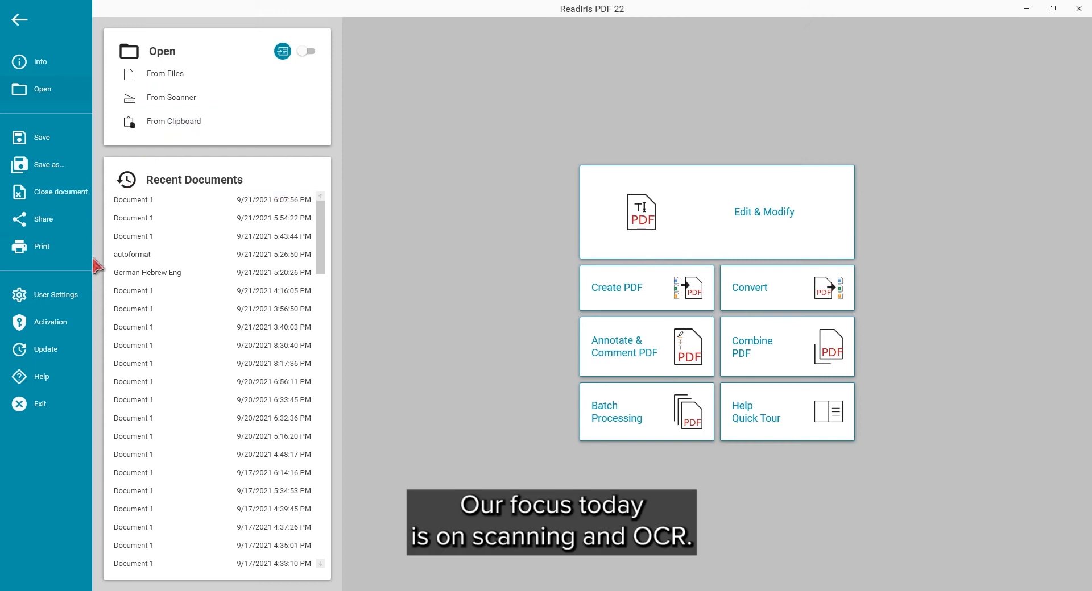
mouse_move(55, 300)
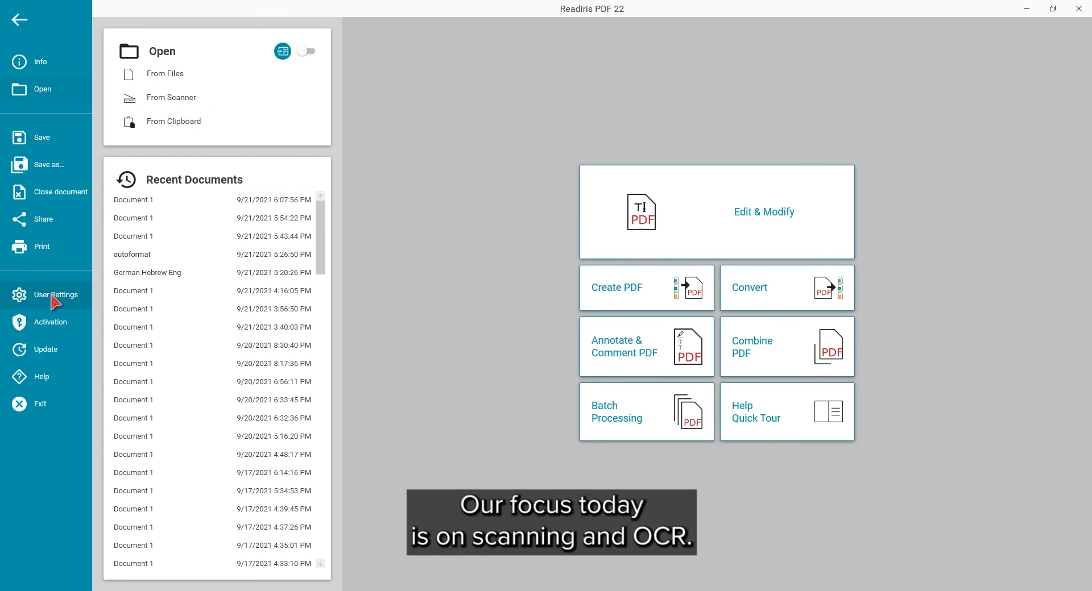
click(54, 294)
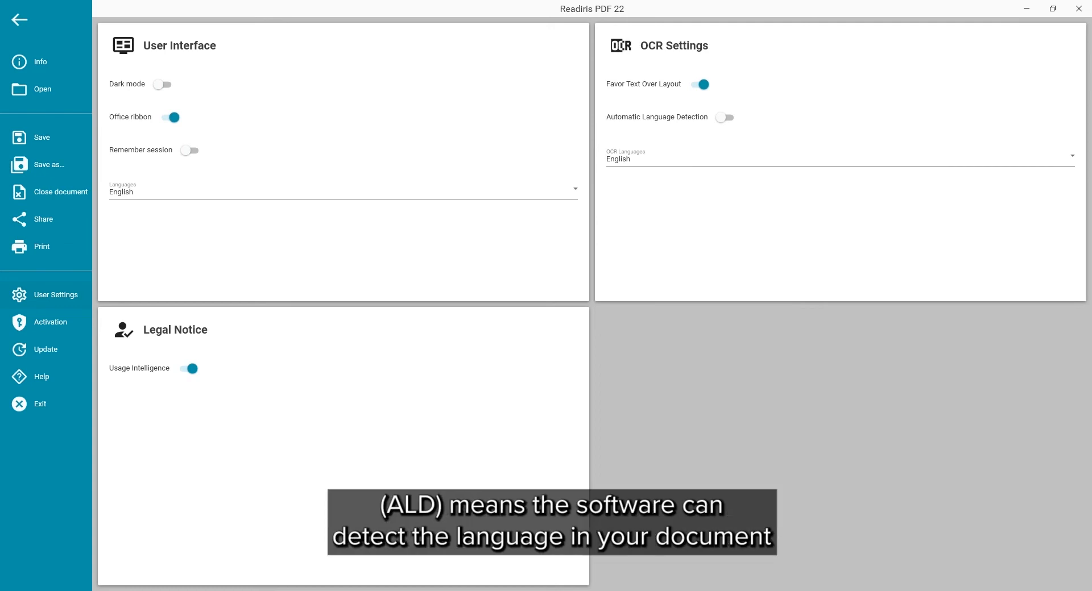
Step: Switch on Automatic Language Detection under OCR Settings
click(724, 117)
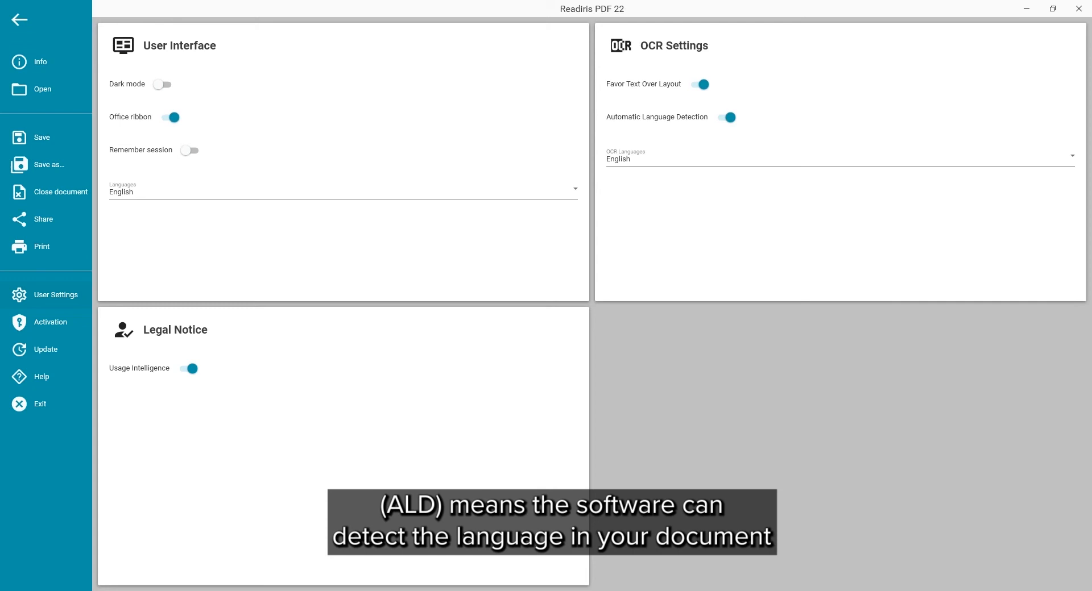